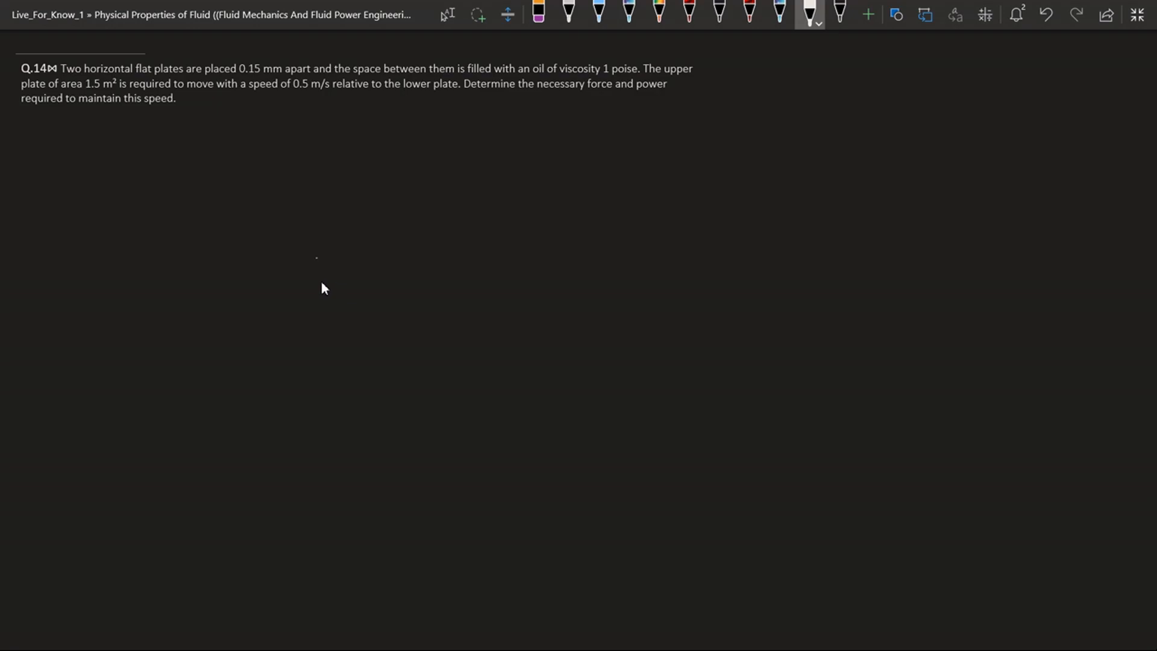
{"action": "mouse_move", "coordinate": [487, 115]}
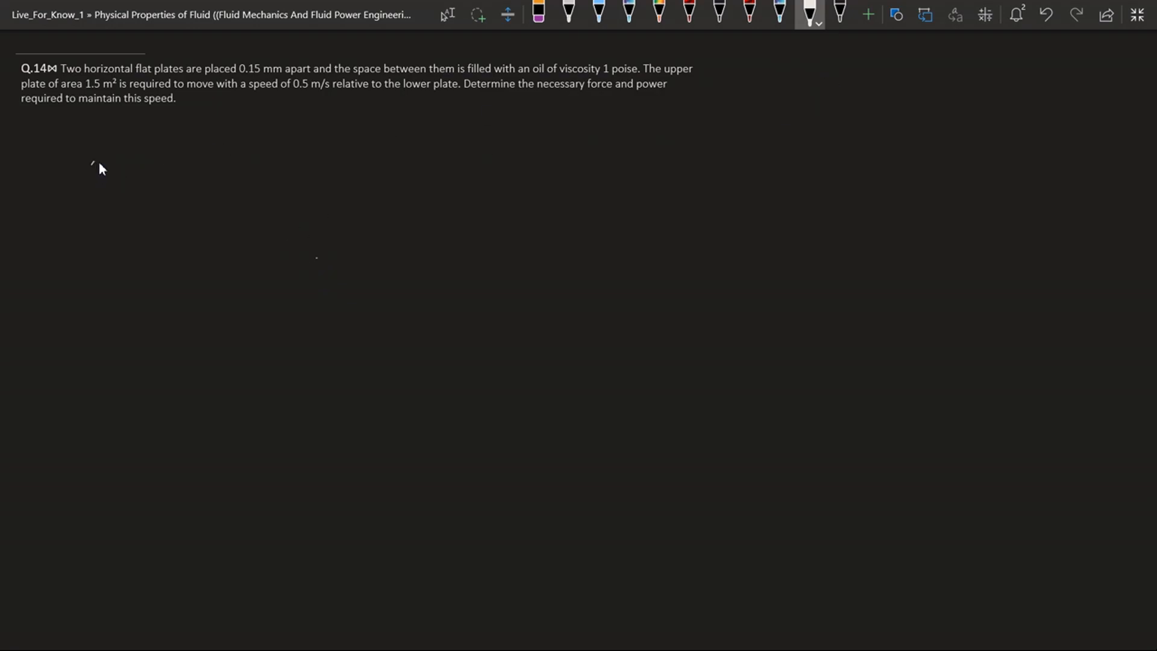
Handwrite the 'Soln:-' heading below Q.14 and begin the formula τ = μ.
{"action": "left_click_drag", "start_coordinate": [89, 158], "coordinate": [119, 162]}
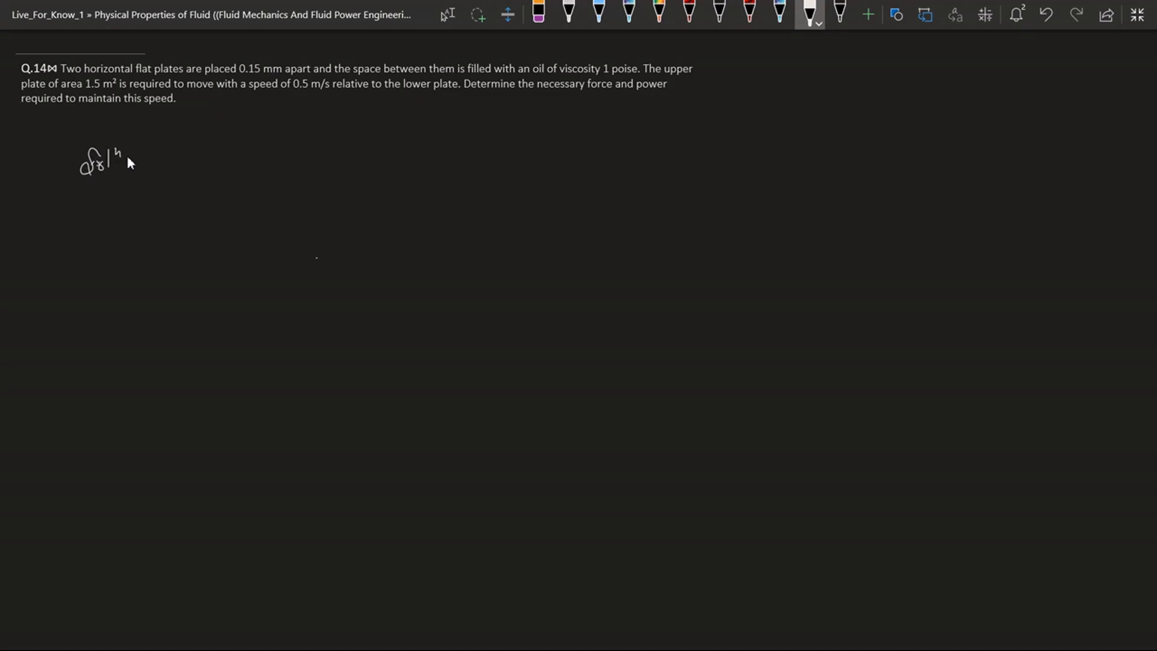
{"action": "left_click_drag", "start_coordinate": [129, 162], "coordinate": [144, 161]}
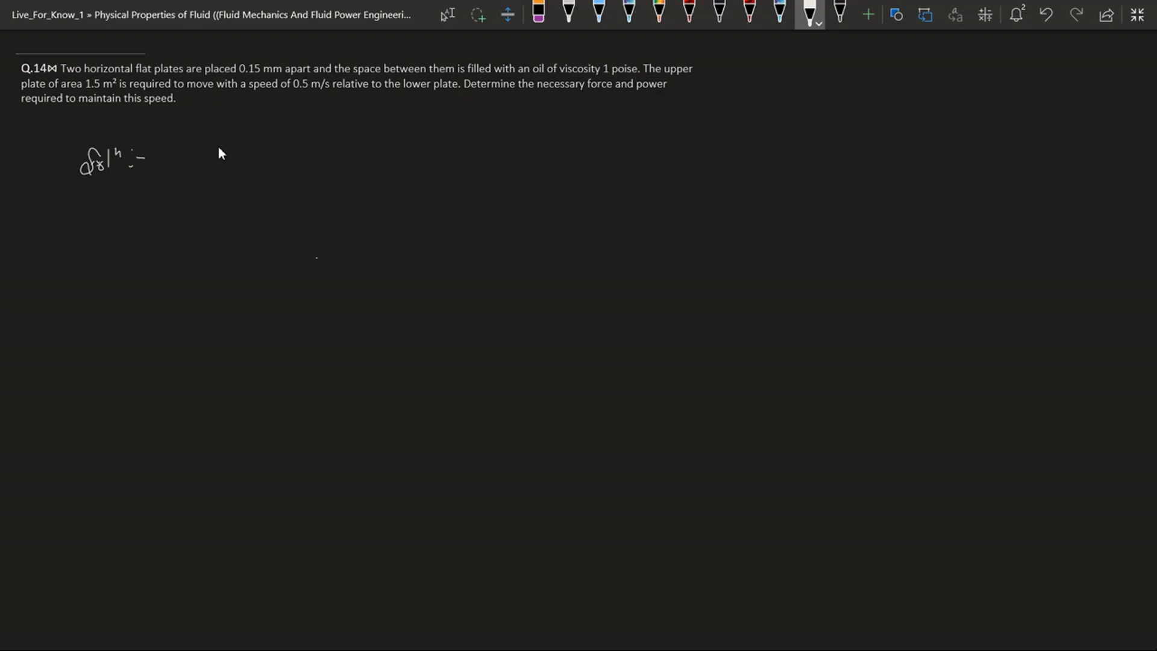
{"action": "left_click_drag", "start_coordinate": [218, 151], "coordinate": [234, 171]}
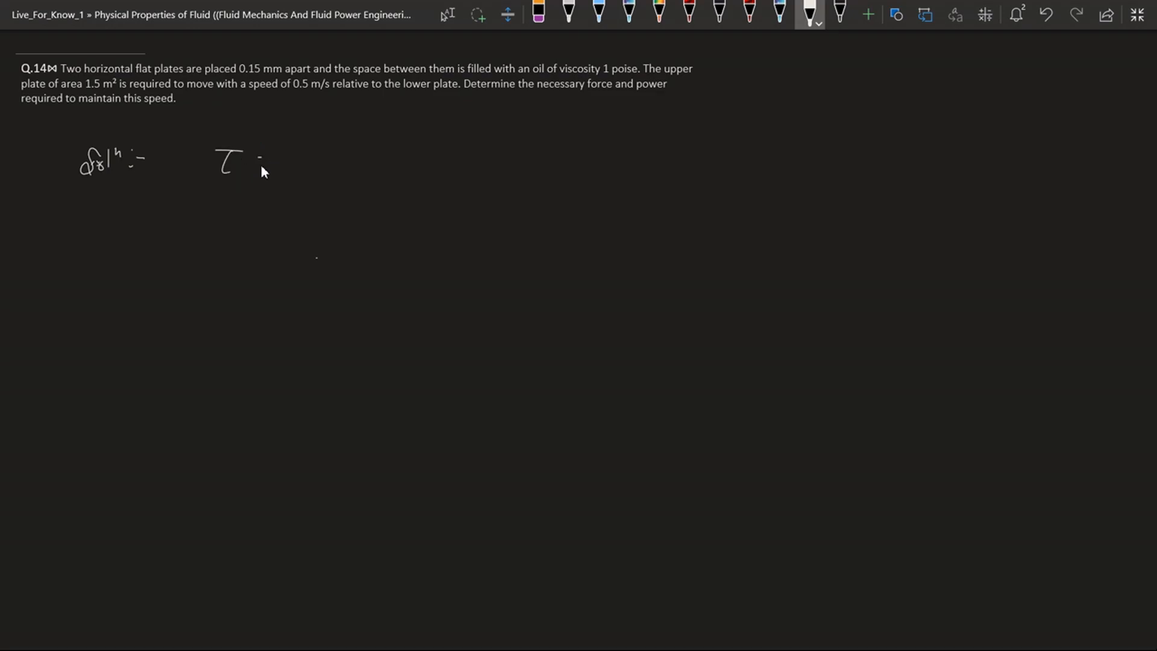
{"action": "left_click_drag", "start_coordinate": [258, 158], "coordinate": [324, 148]}
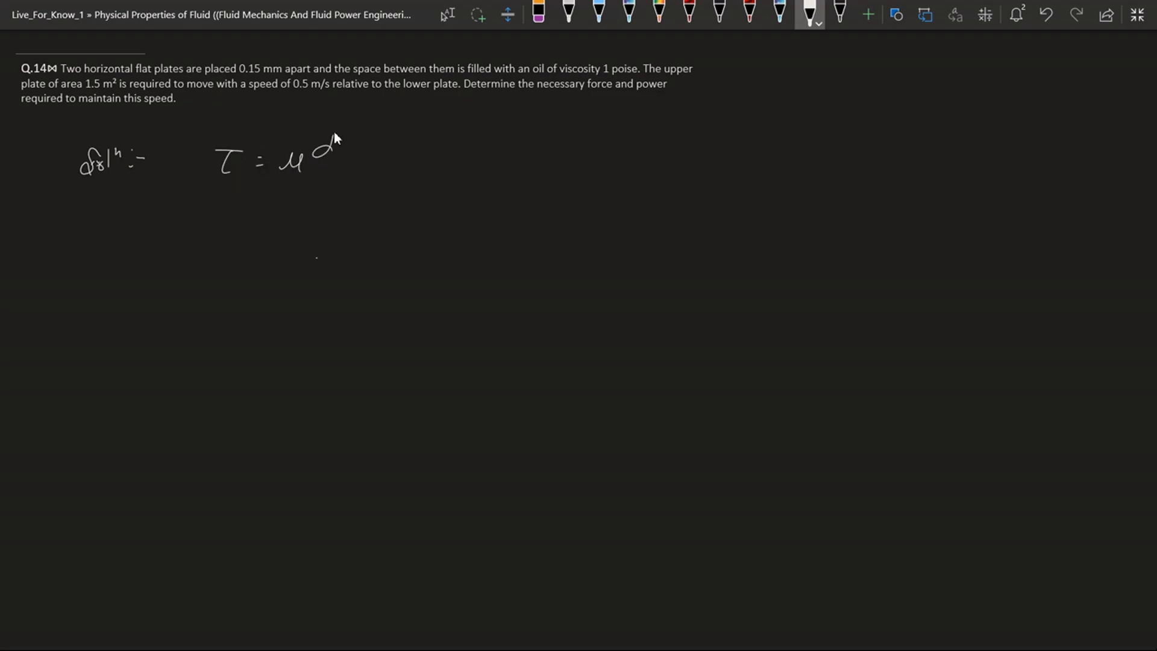
Complete τ = μ du/dy and list the givens μ = 0.1 Ns/m², du = 0.5 m/s, dy = 0.15×10⁻³ m.
{"action": "left_click_drag", "start_coordinate": [332, 144], "coordinate": [336, 181]}
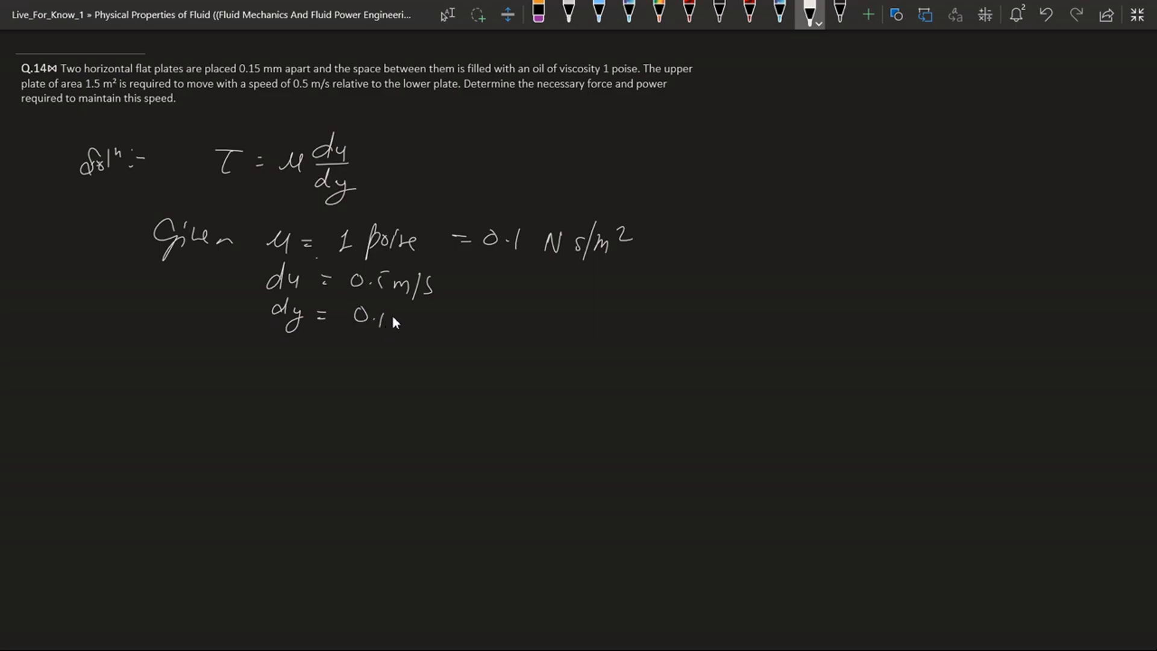
{"action": "left_click_drag", "start_coordinate": [383, 321], "coordinate": [465, 324]}
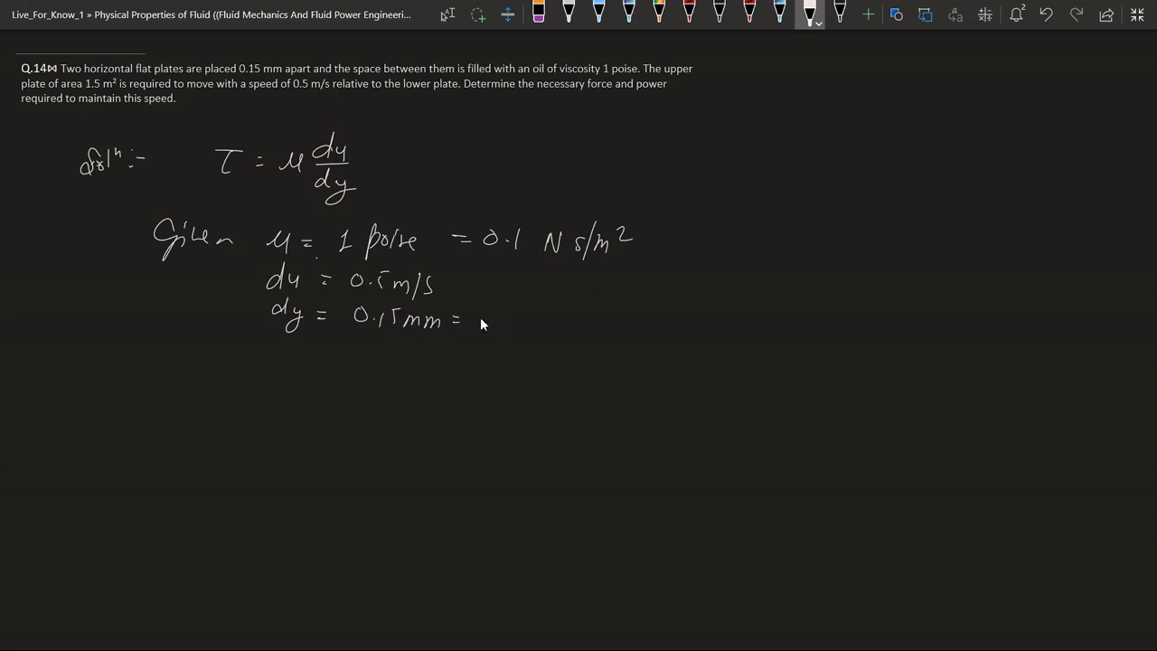
{"action": "left_click_drag", "start_coordinate": [483, 321], "coordinate": [539, 325]}
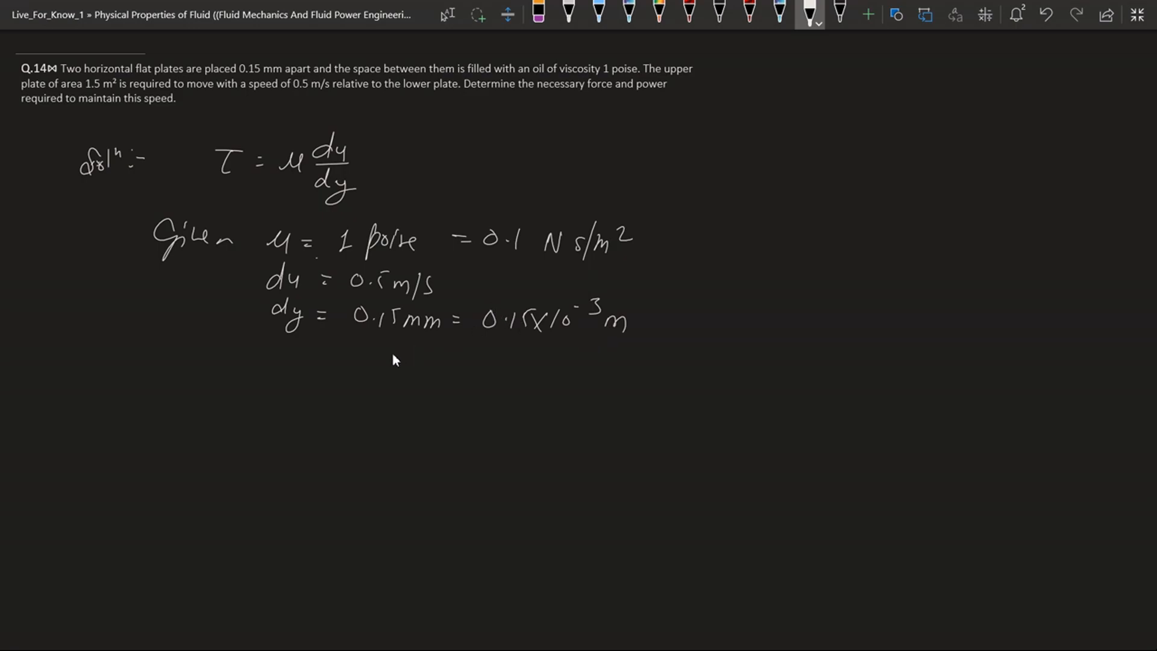
{"action": "mouse_move", "coordinate": [411, 186]}
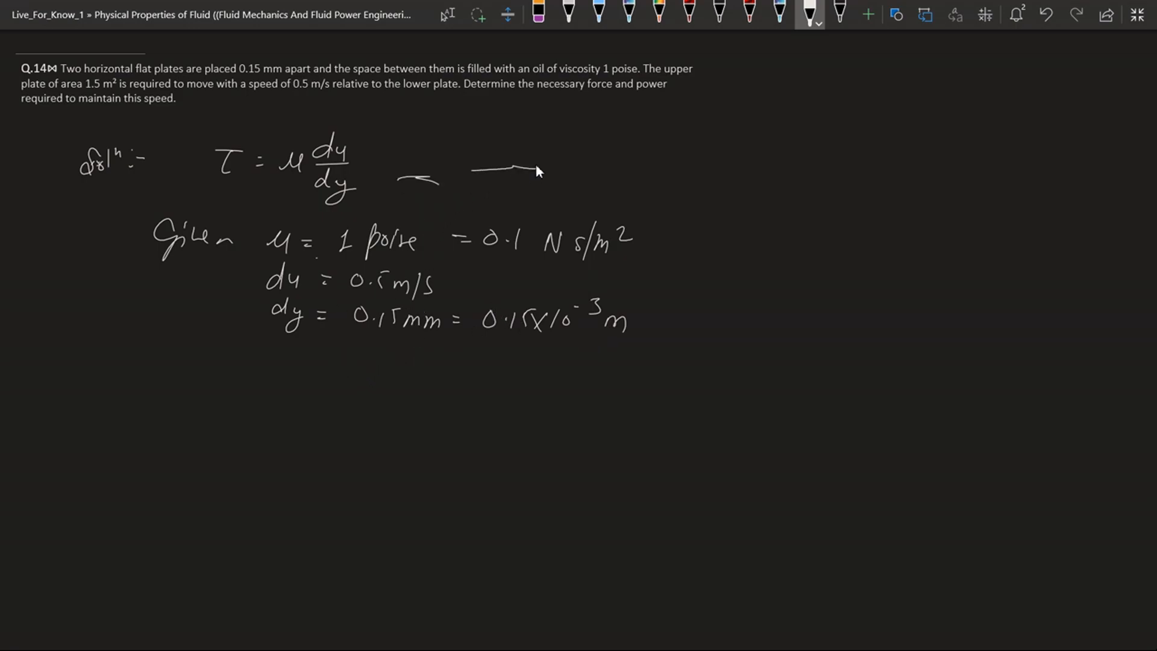
{"action": "left_click_drag", "start_coordinate": [509, 170], "coordinate": [550, 170]}
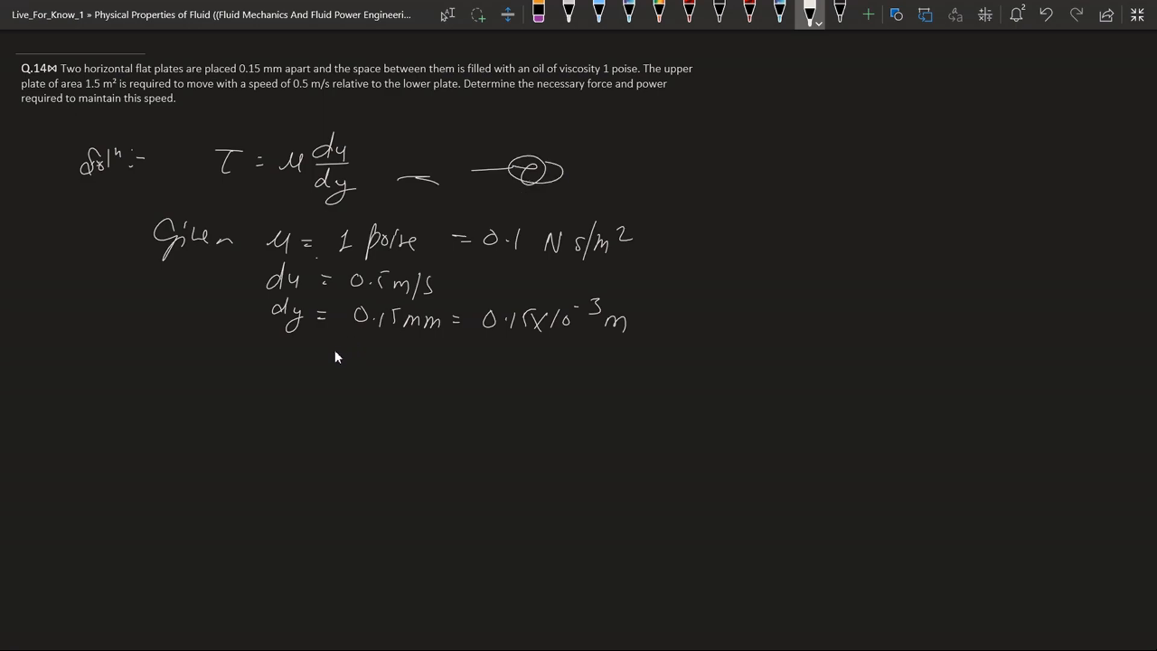
{"action": "left_click_drag", "start_coordinate": [313, 380], "coordinate": [325, 402]}
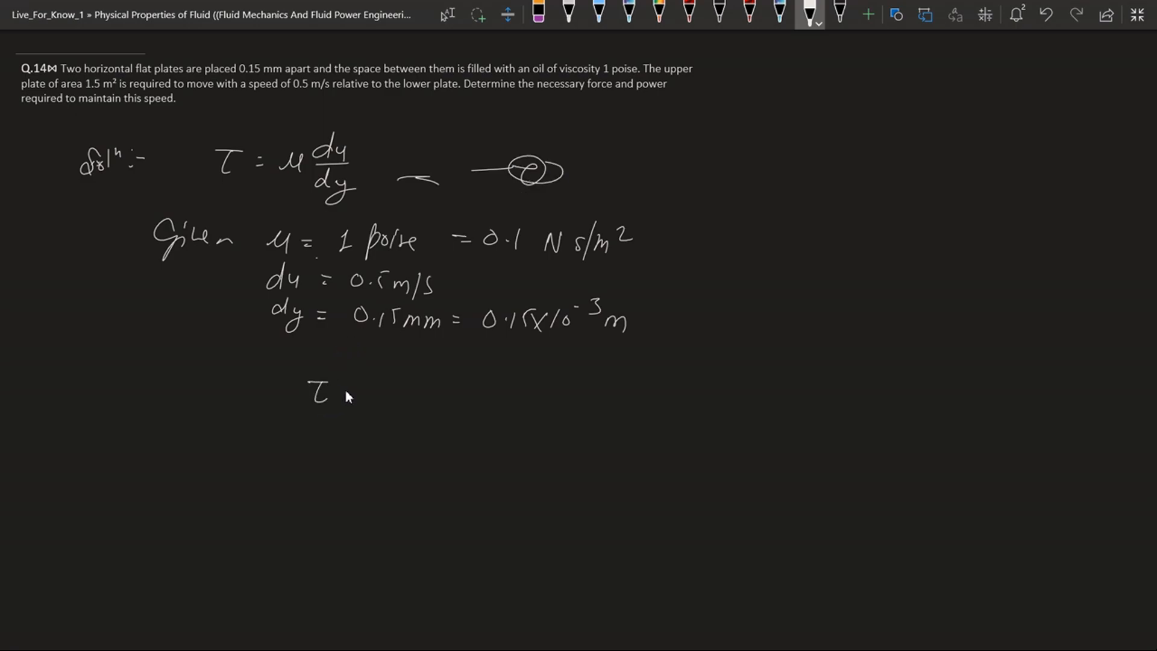
Ink τ = (0.1×0.5)/(0.15×10⁻³) = 333.3 N/m² as the shear stress result.
{"action": "left_click_drag", "start_coordinate": [343, 391], "coordinate": [357, 391]}
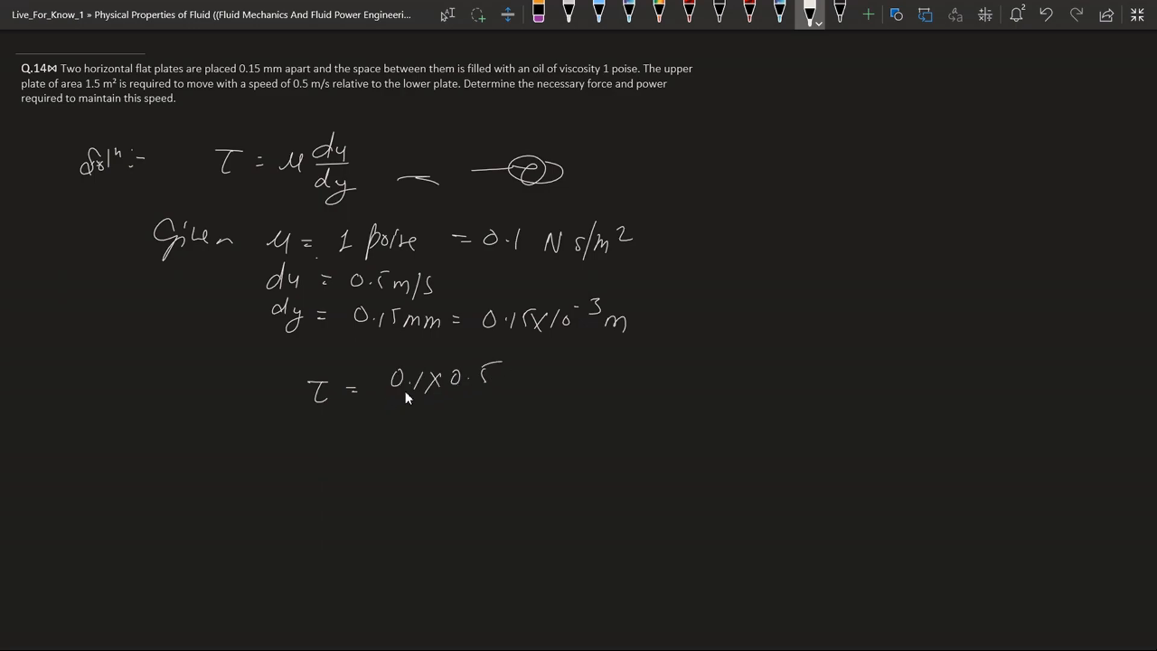
{"action": "left_click_drag", "start_coordinate": [376, 391], "coordinate": [494, 395]}
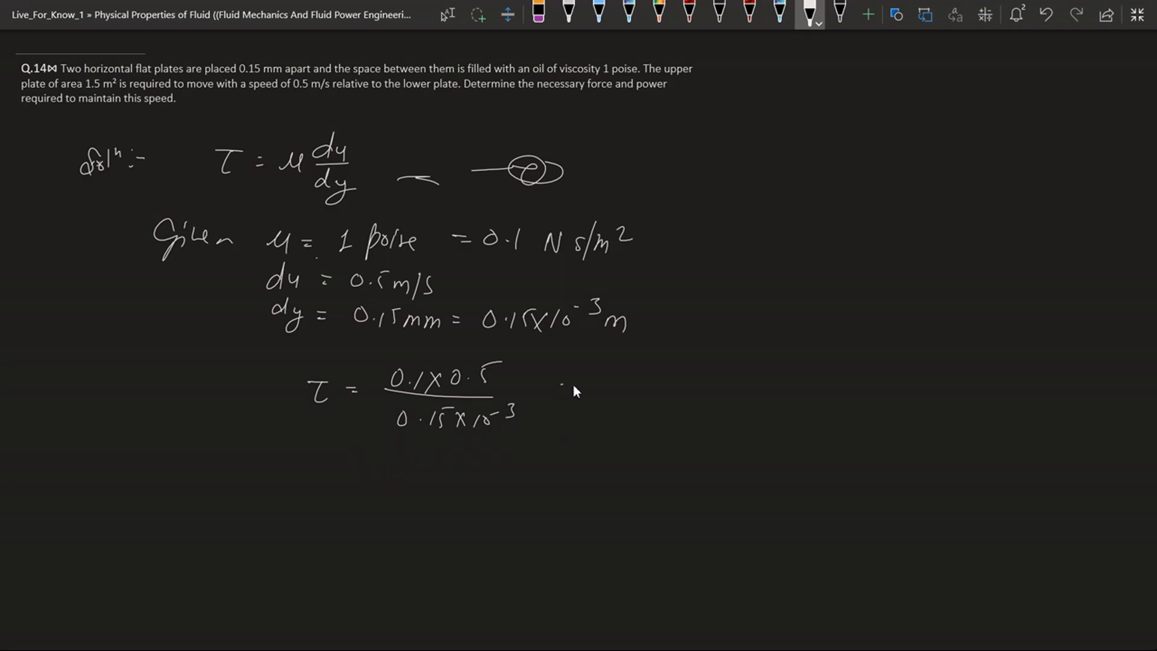
{"action": "left_click_drag", "start_coordinate": [564, 387], "coordinate": [631, 394]}
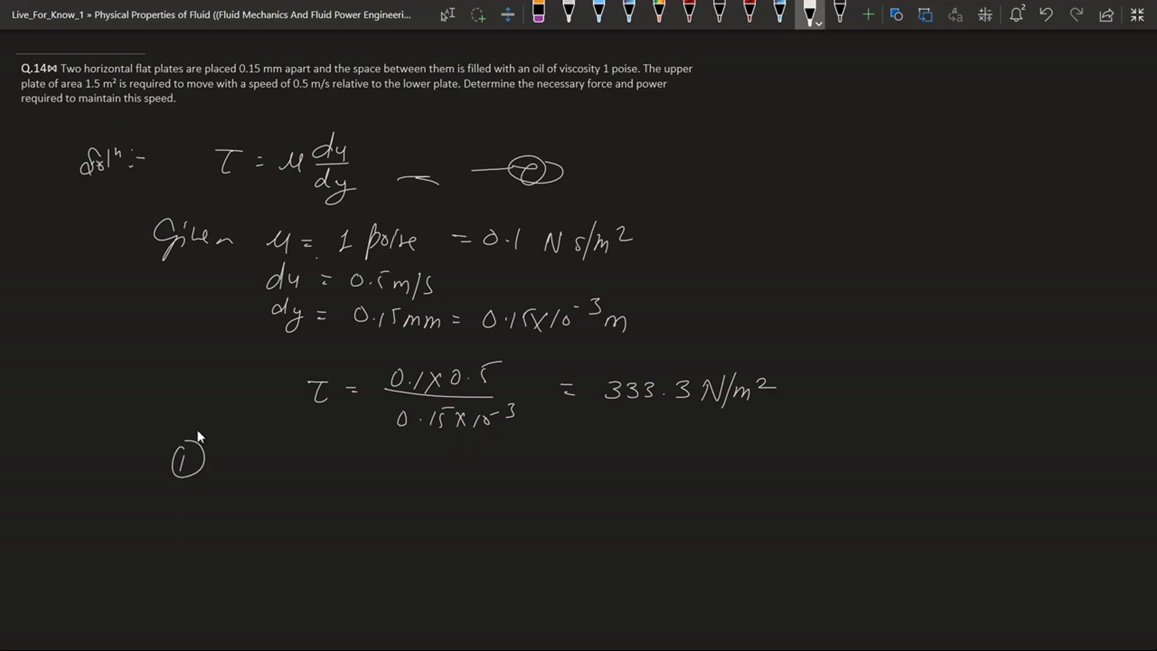
{"action": "mouse_move", "coordinate": [601, 96]}
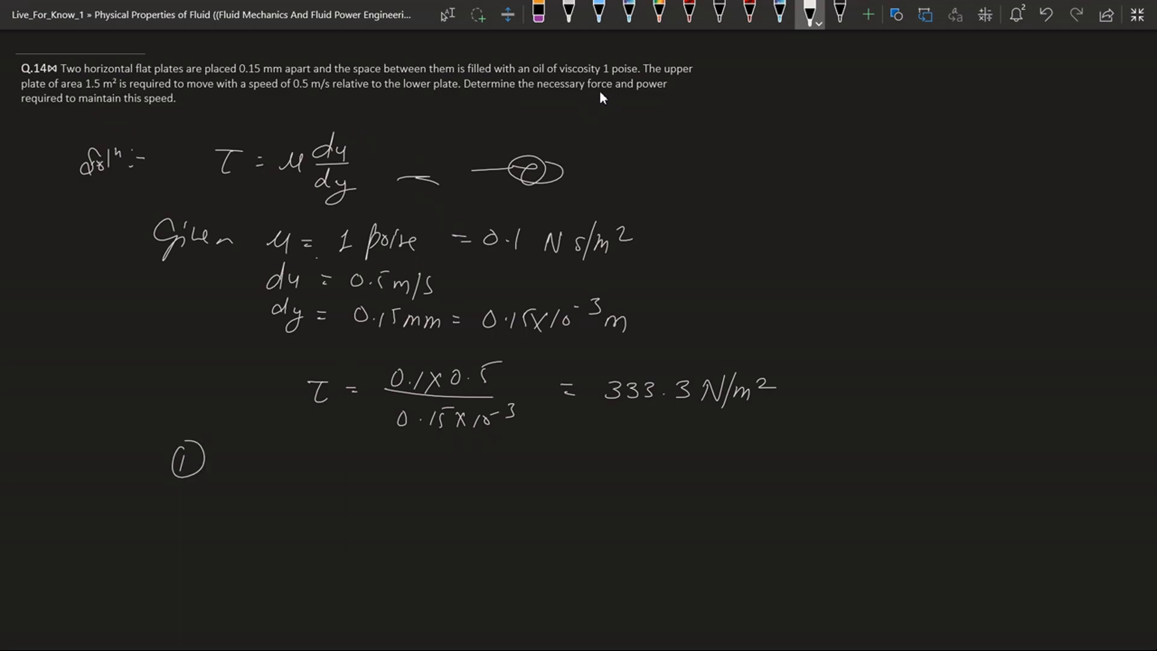
{"action": "mouse_move", "coordinate": [296, 432]}
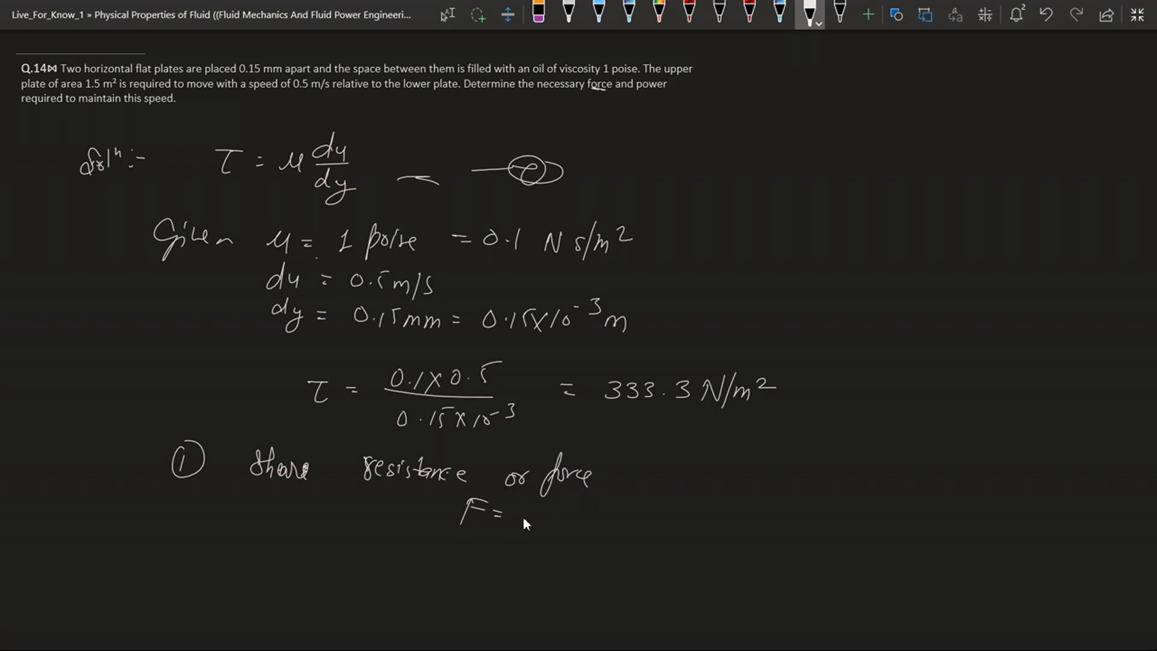
Under circled 1, write F = shear stress × area = 333.3×1.5 = 500 N.
{"action": "type", "text": "shear st"}
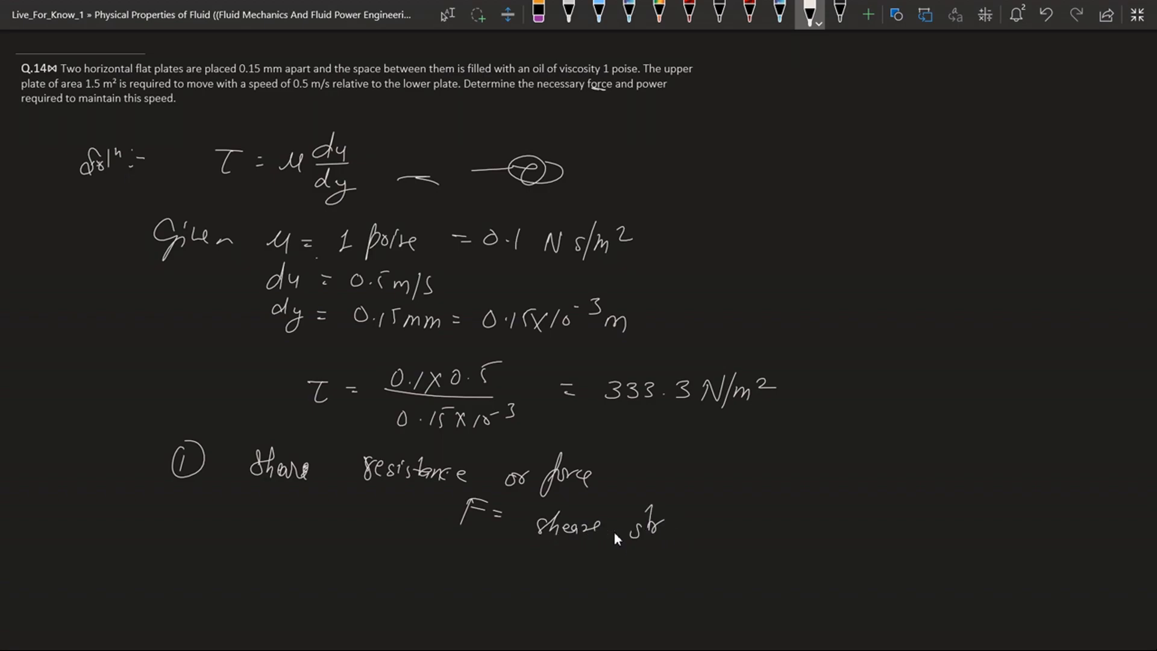
{"action": "left_click_drag", "start_coordinate": [630, 528], "coordinate": [690, 528]}
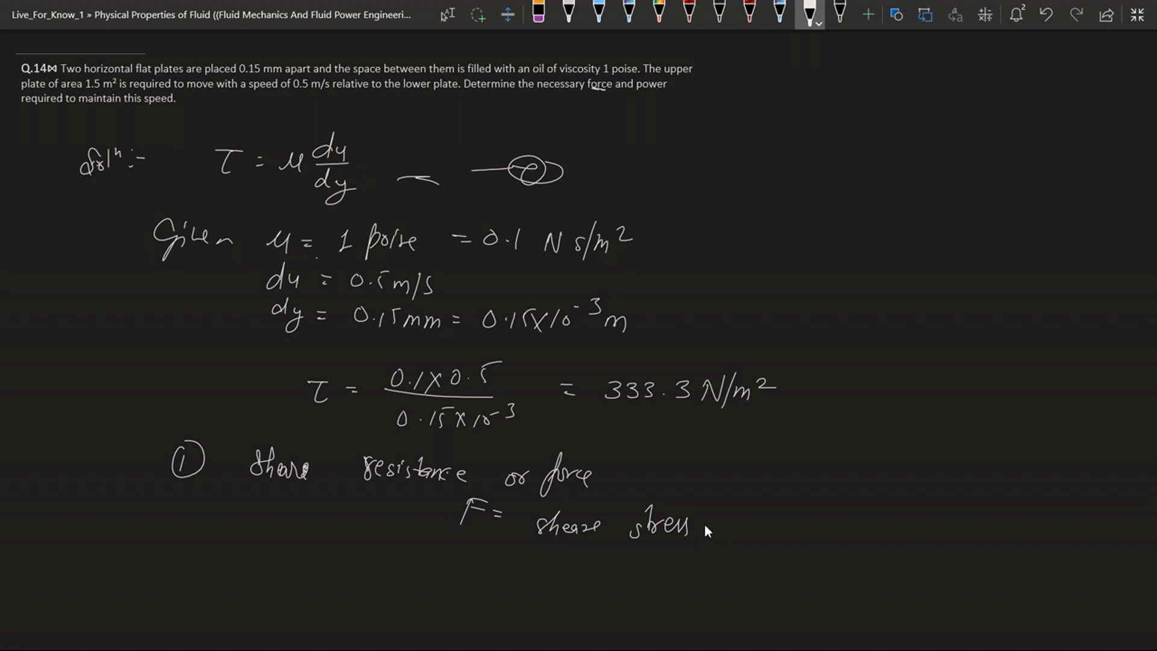
{"action": "left_click_drag", "start_coordinate": [712, 528], "coordinate": [753, 530]}
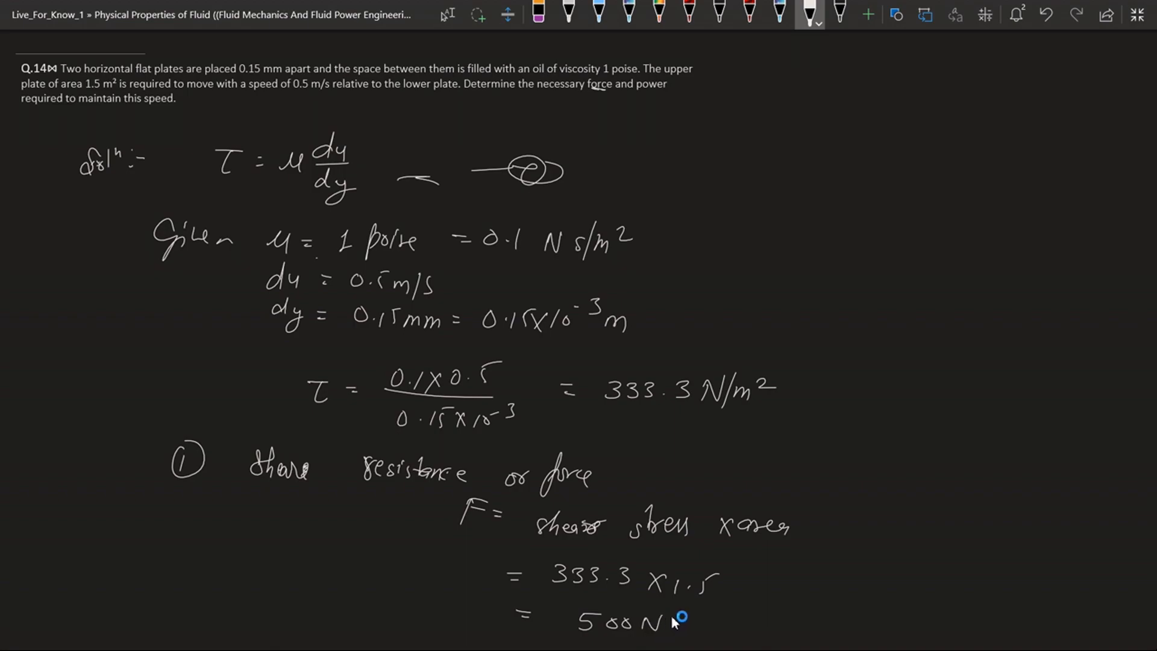
{"action": "mouse_move", "coordinate": [671, 627]}
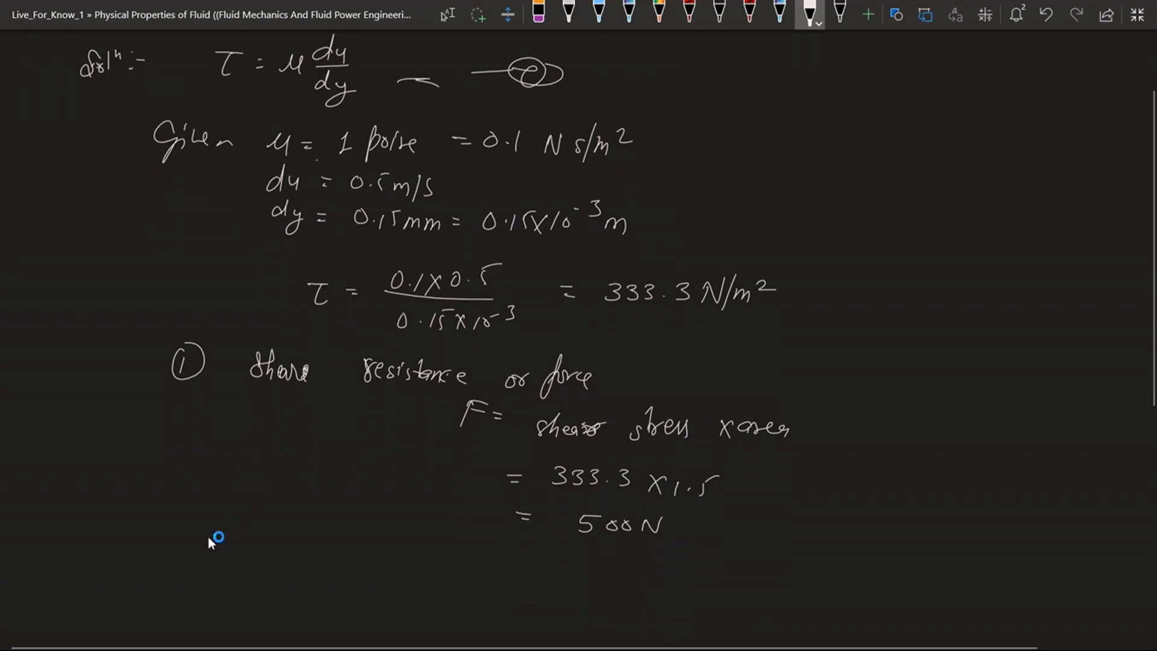
Write circled 2, Power = Fu = 500×0.5 = 250 W = 0.25 kW, and underline 500 N.
{"action": "left_click_drag", "start_coordinate": [181, 535], "coordinate": [214, 524]}
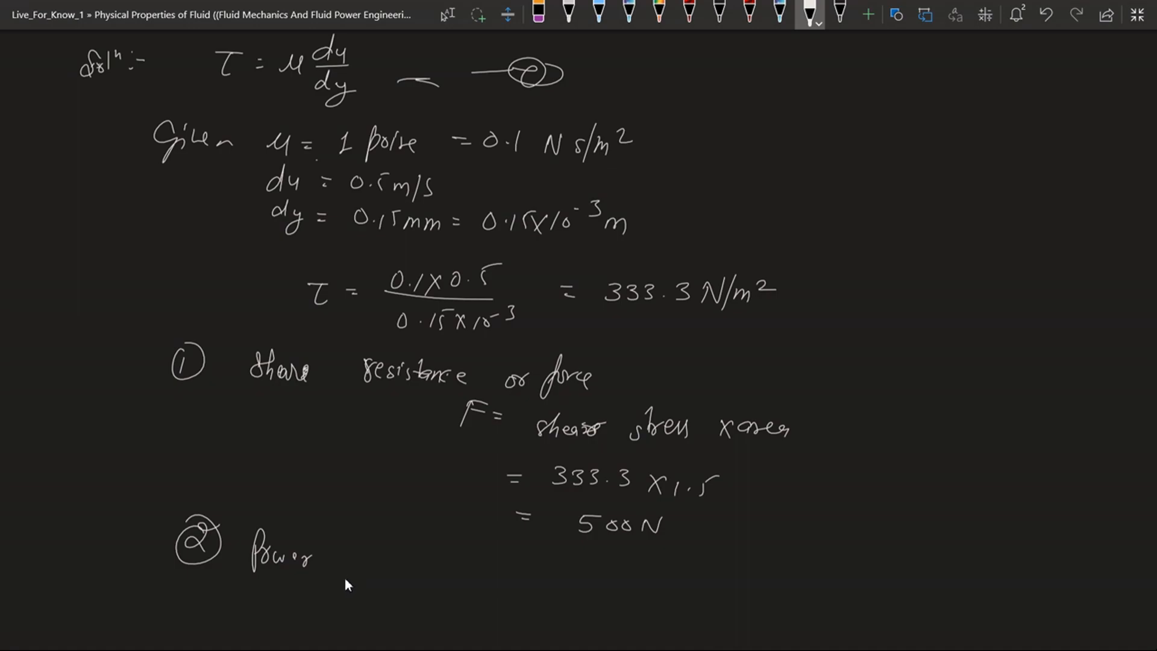
{"action": "left_click_drag", "start_coordinate": [336, 561], "coordinate": [358, 564]}
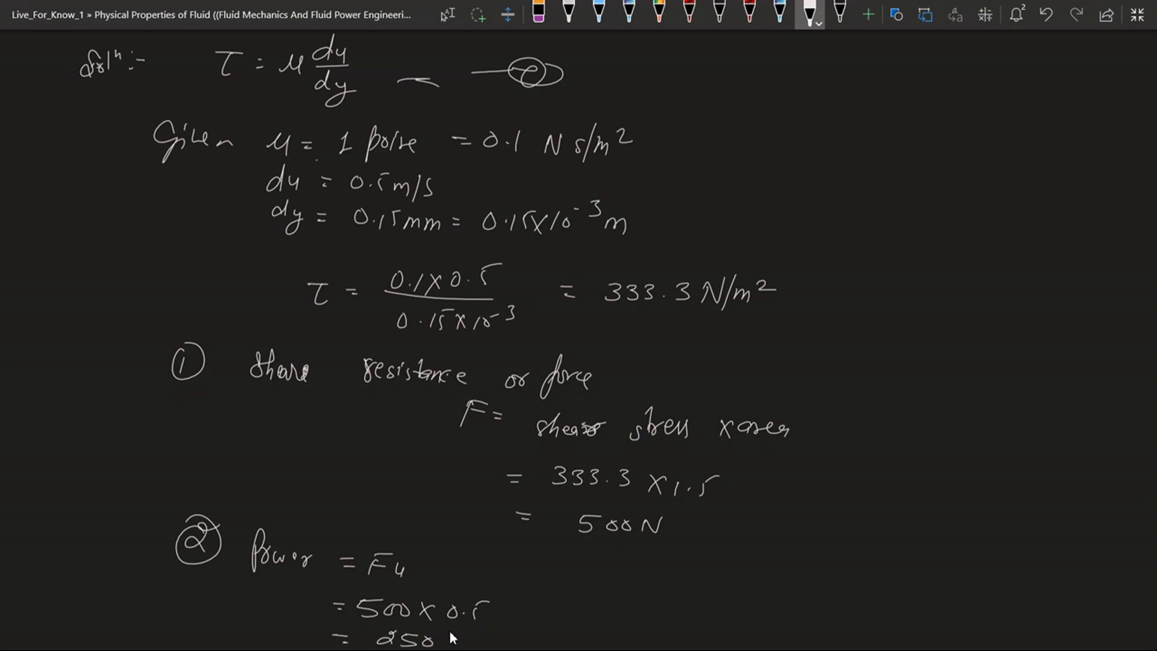
{"action": "type", "text": "W ="}
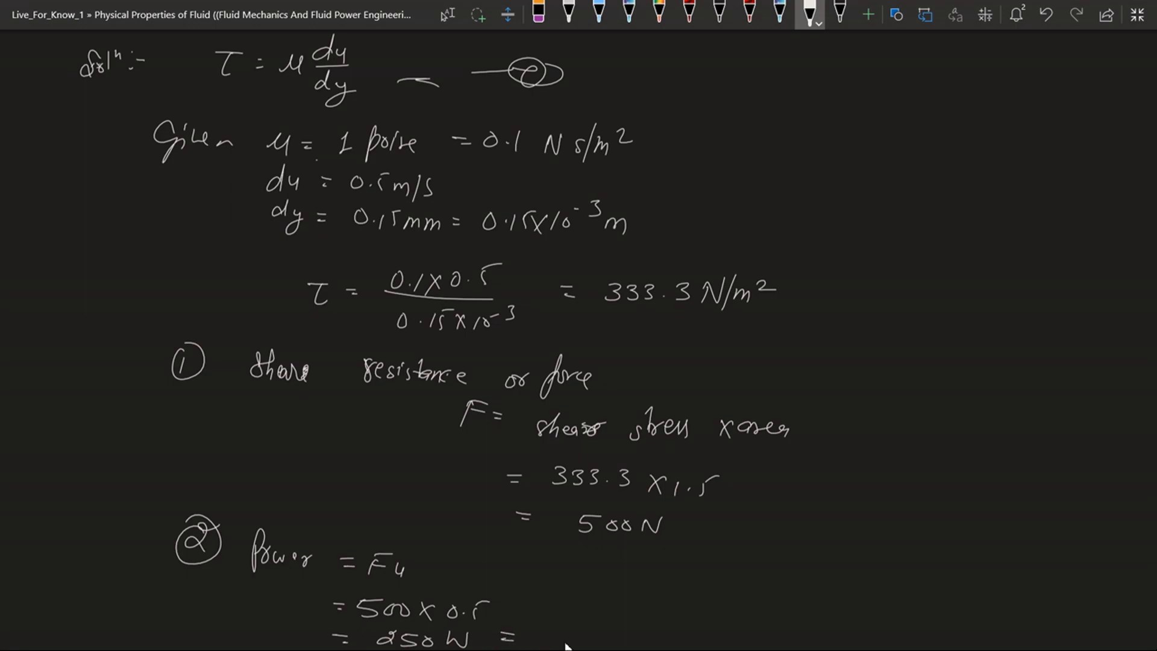
{"action": "type", "text": "0.26"}
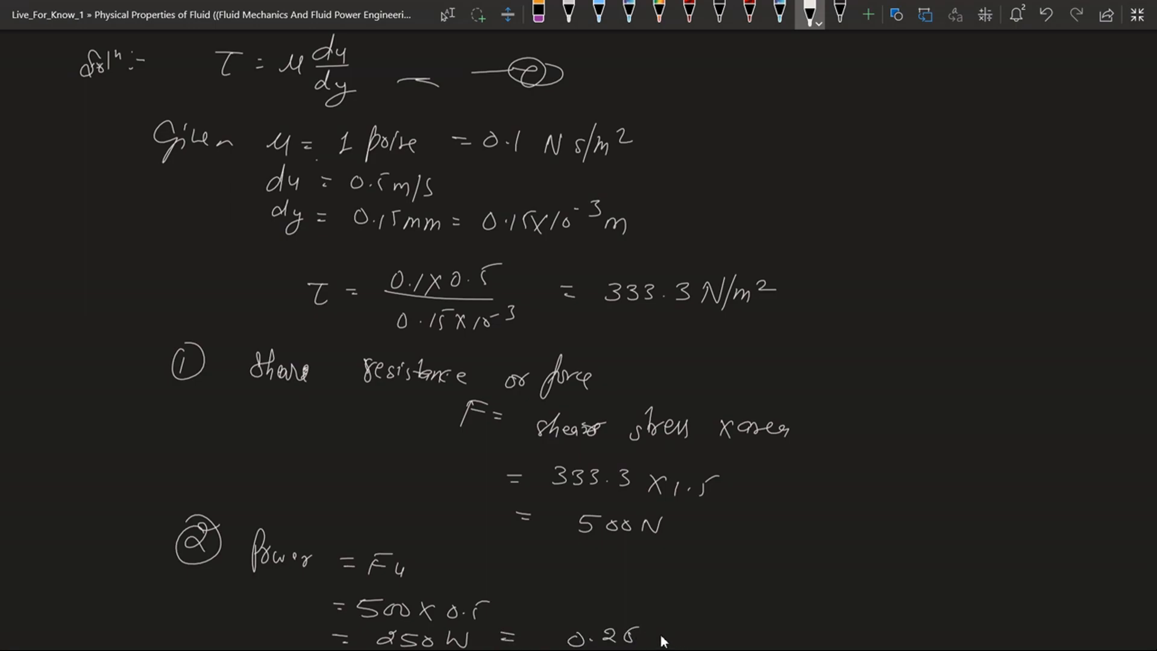
{"action": "left_click_drag", "start_coordinate": [653, 630], "coordinate": [697, 627]}
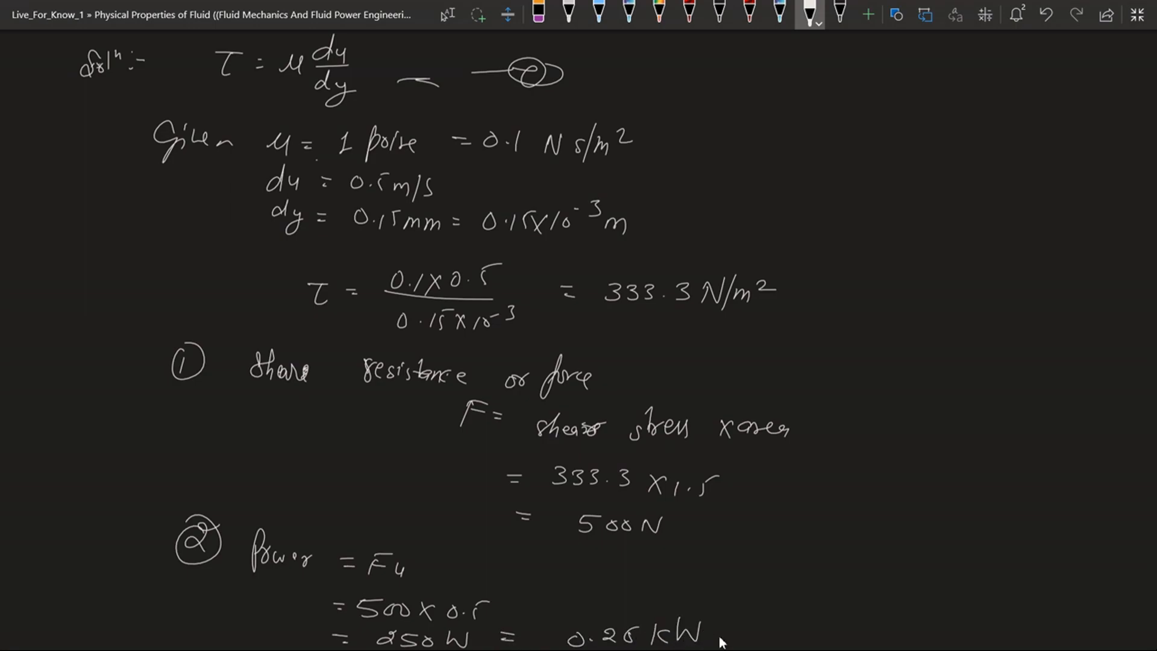
{"action": "left_click_drag", "start_coordinate": [549, 552], "coordinate": [649, 561]}
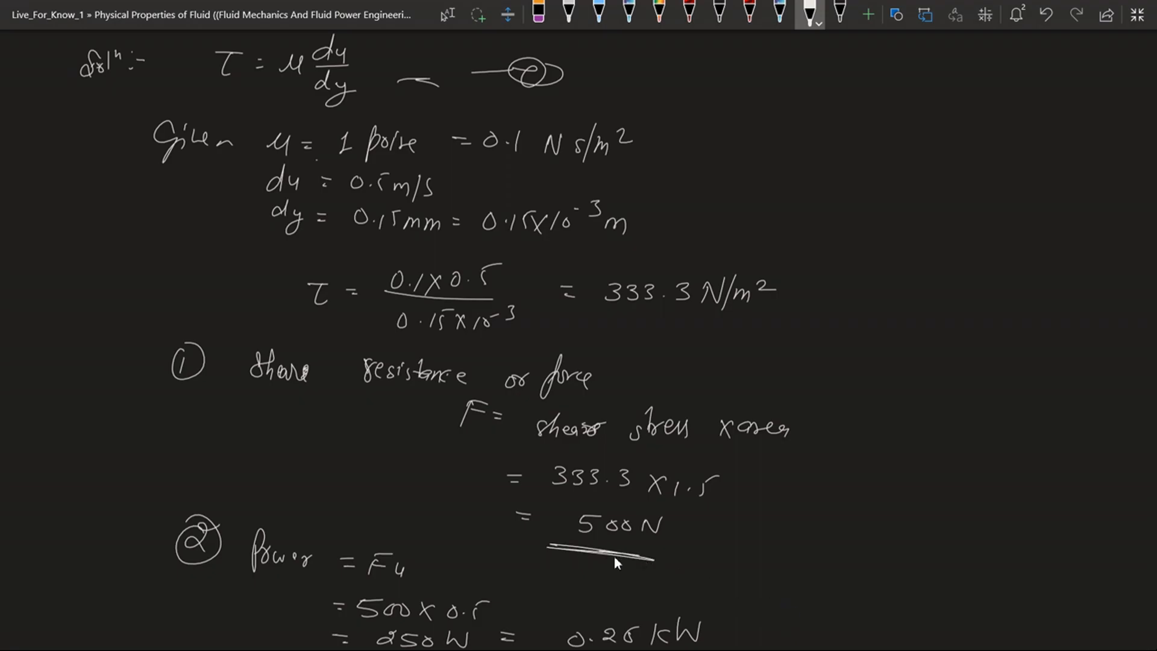
Underline the 0.25 kW power answer with the pen.
{"action": "left_click_drag", "start_coordinate": [549, 549], "coordinate": [657, 556]}
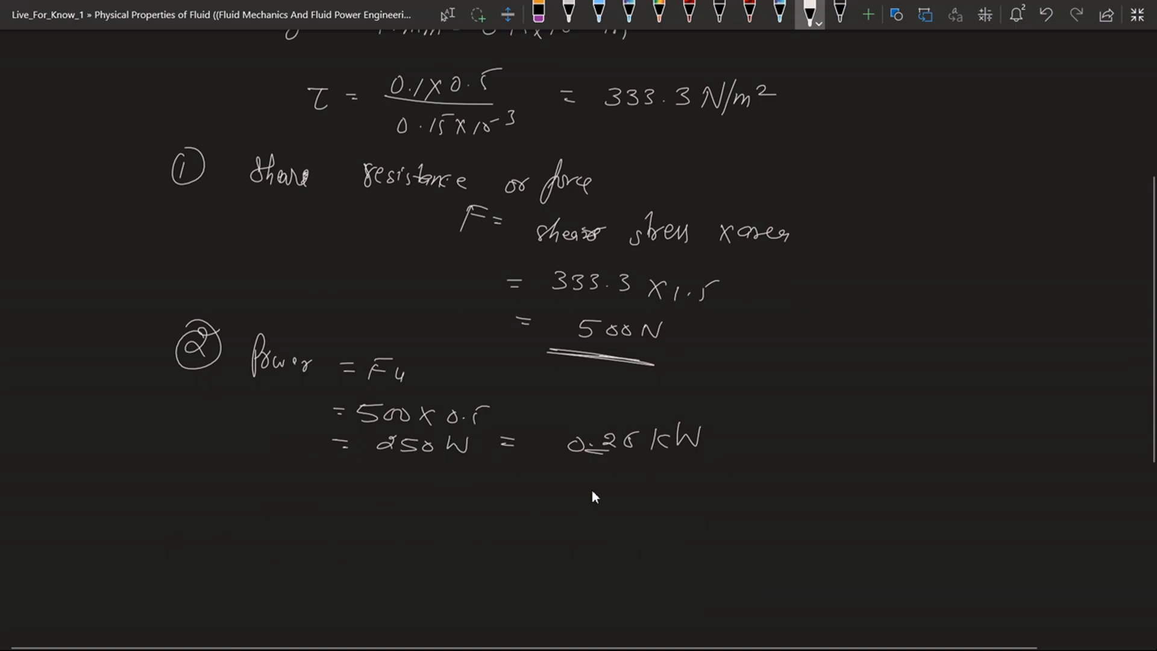
{"action": "left_click_drag", "start_coordinate": [582, 465], "coordinate": [671, 463]}
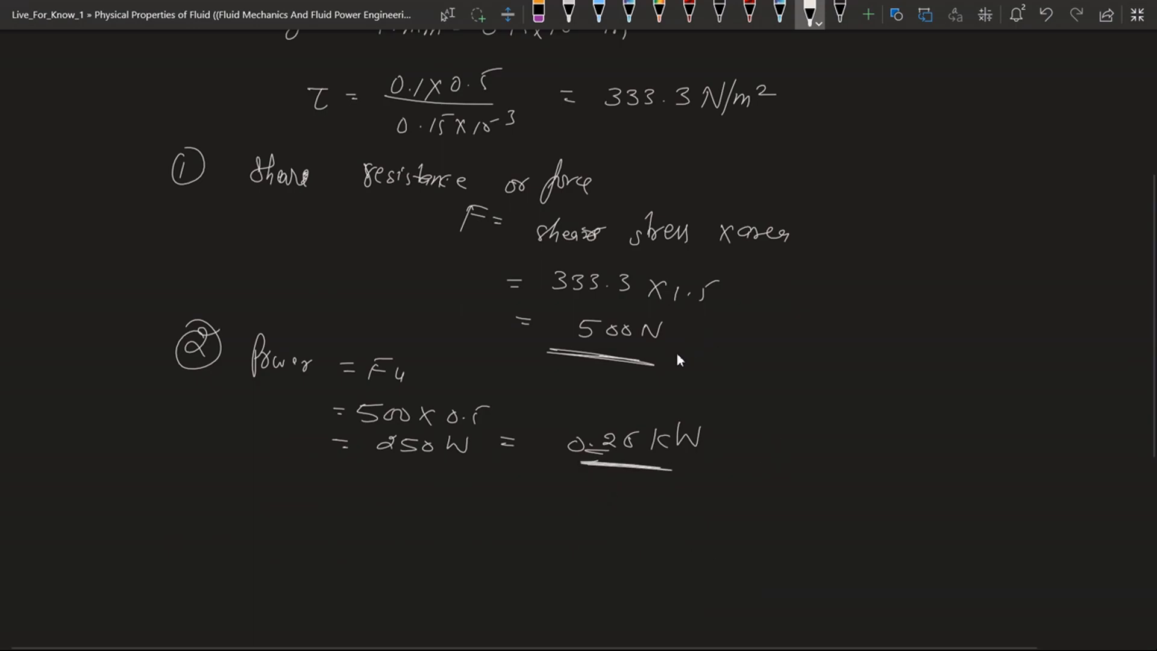